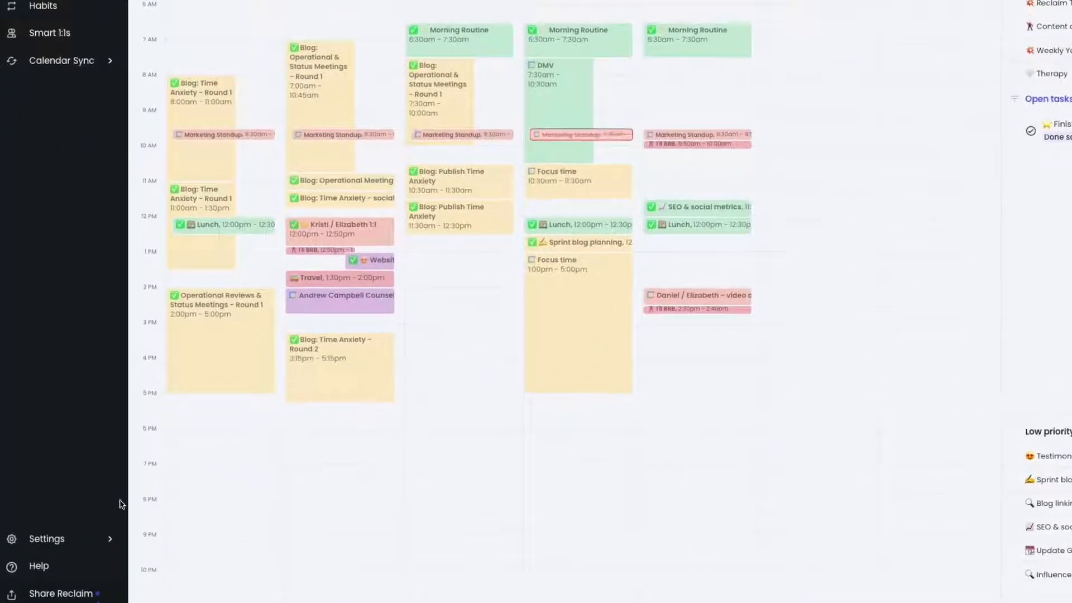
- Open Reclaim's General settings to show the Buffer time & breaks section
click(47, 539)
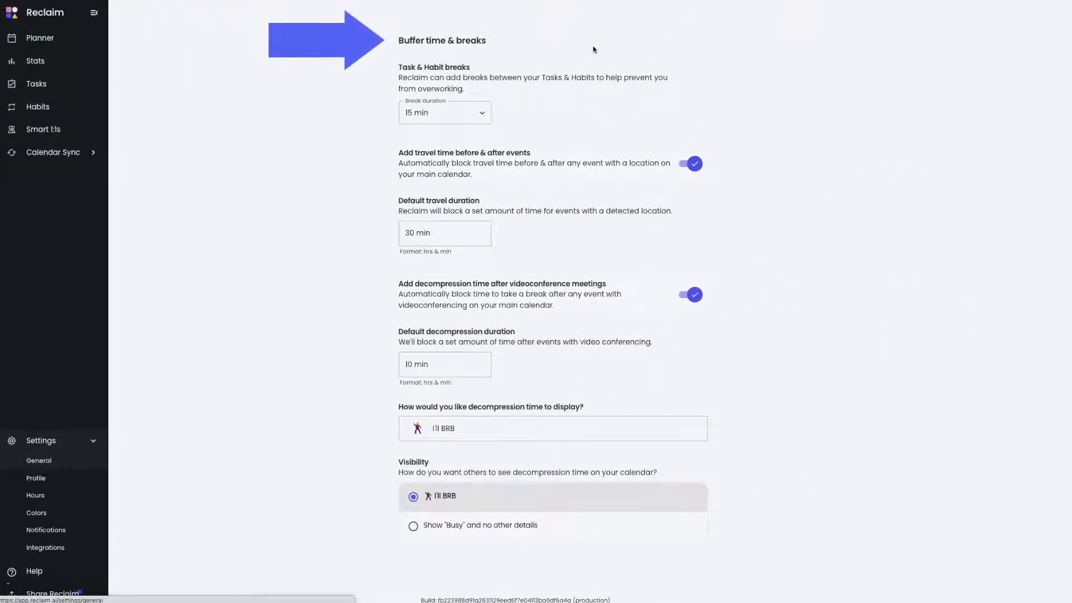
click(444, 112)
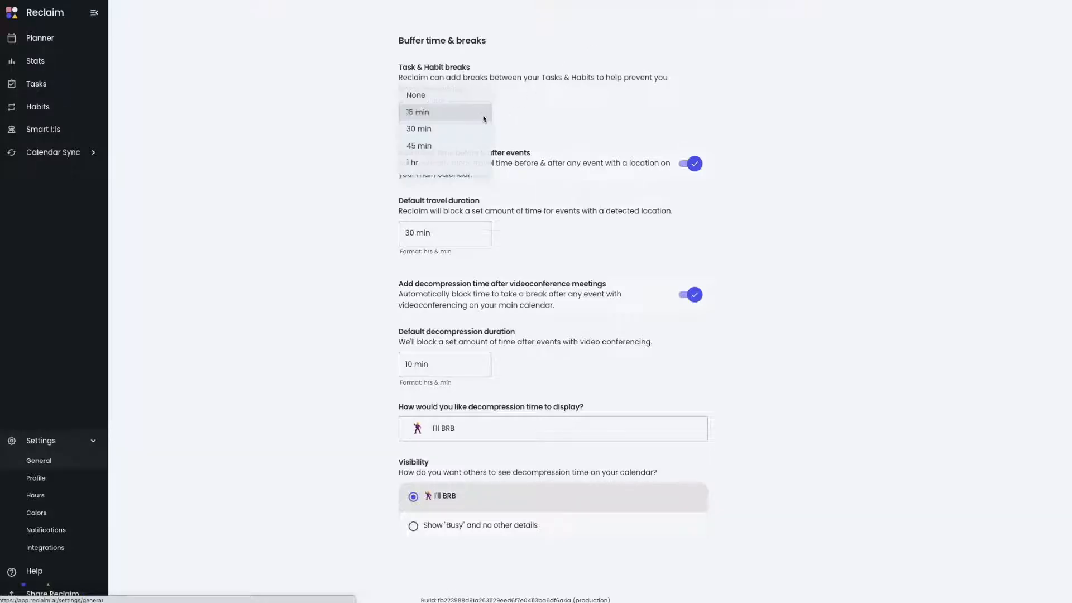
click(440, 112)
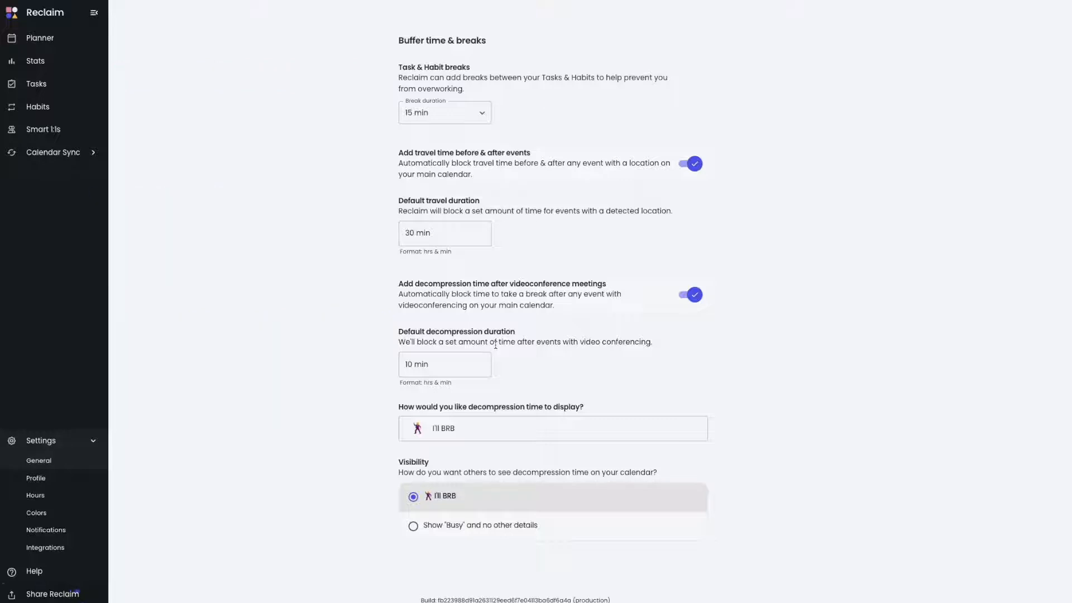
text(Taki)
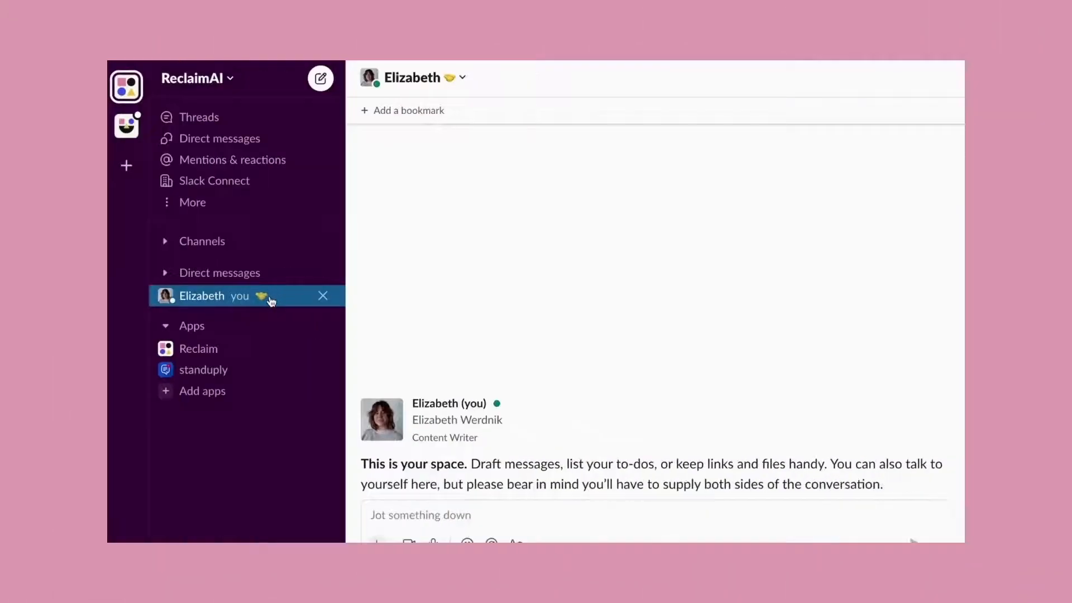
mouse_move(260, 297)
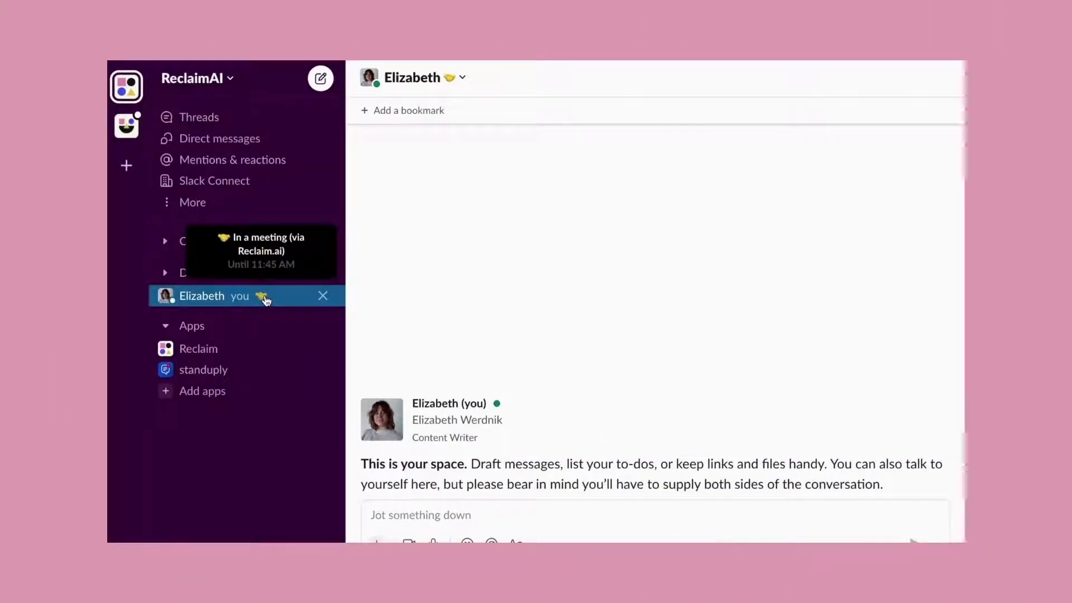